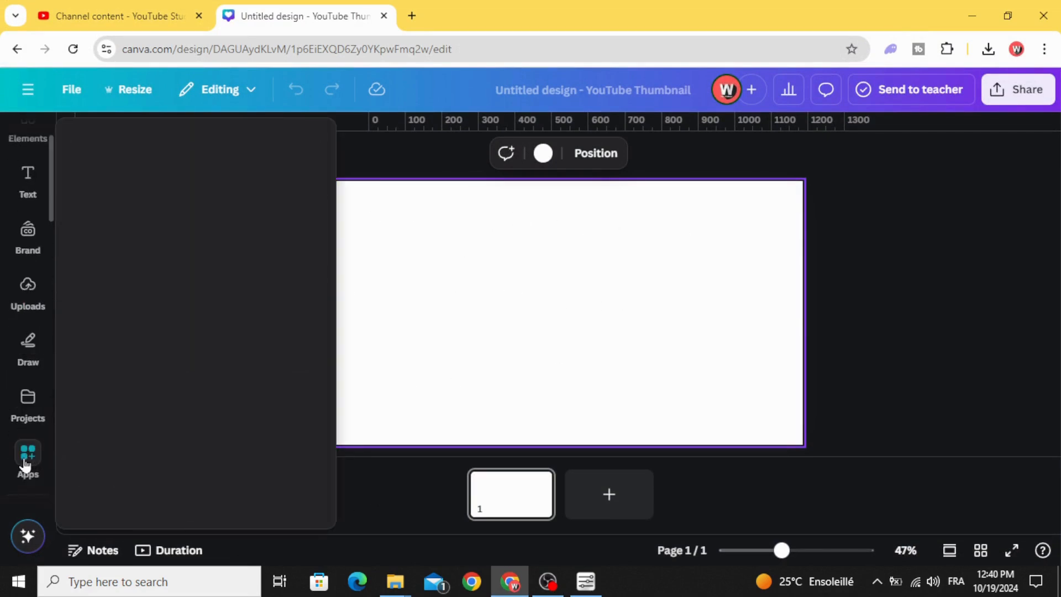
Search Apps for 'type' and launch the TypeGradient app.
click(27, 459)
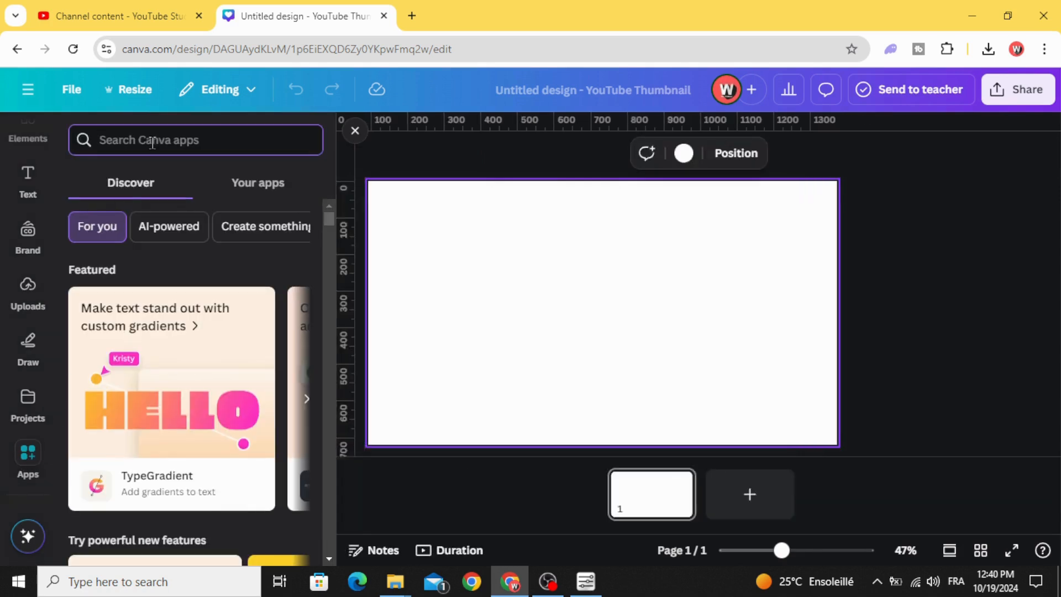
text(type)
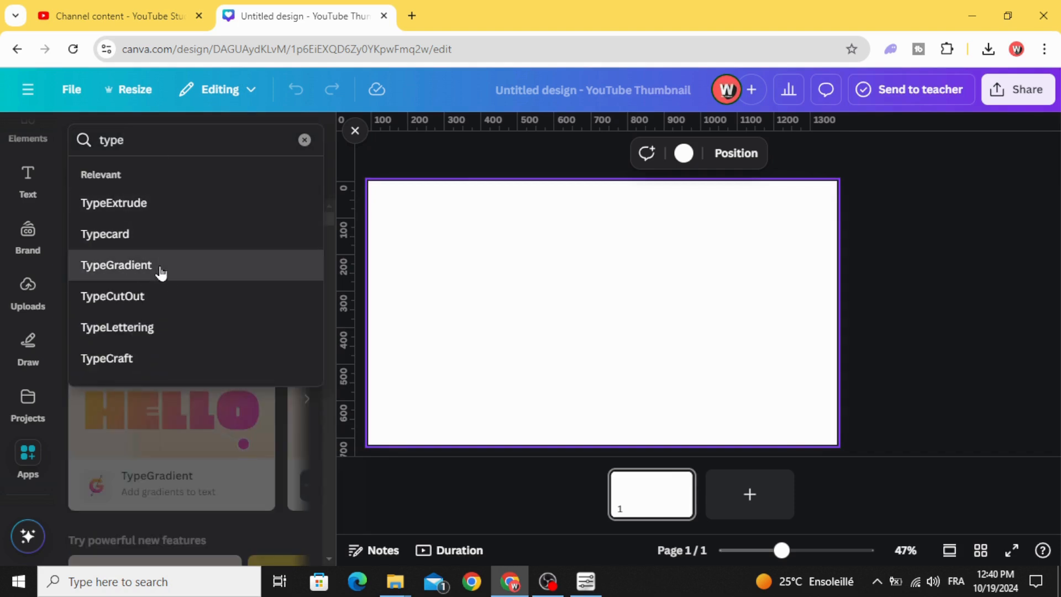
click(116, 265)
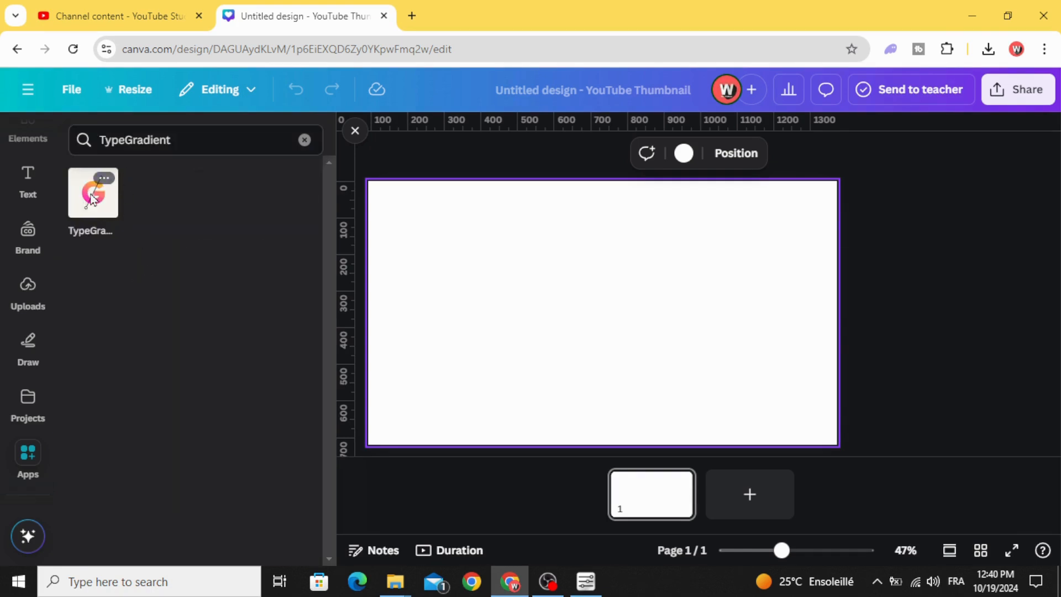
click(93, 193)
text(DESIG)
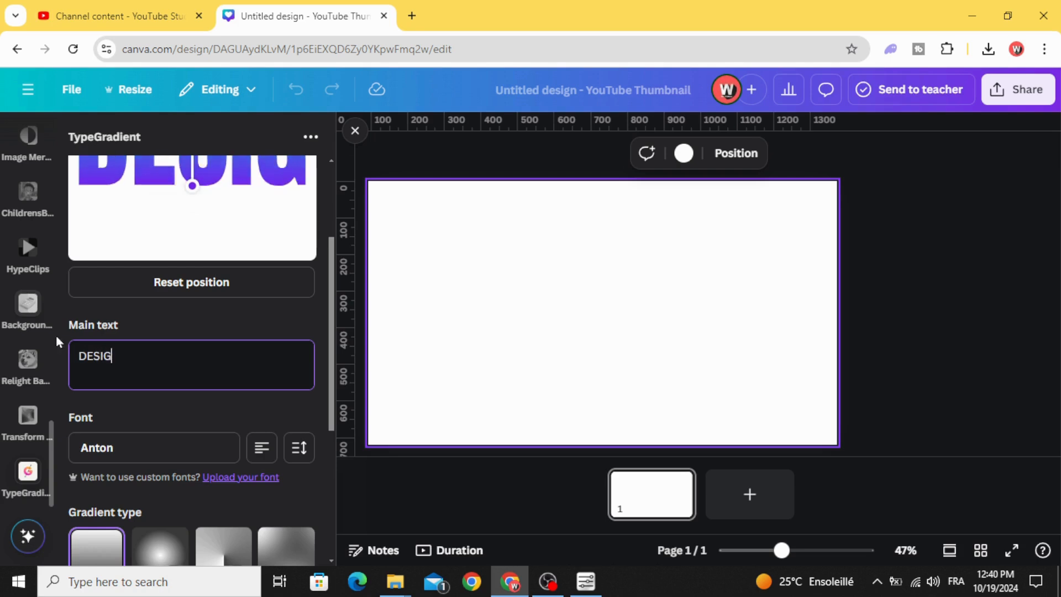
Enter DESIGN as main text in Anton and set orange, red, purple gradient stops.
text(N)
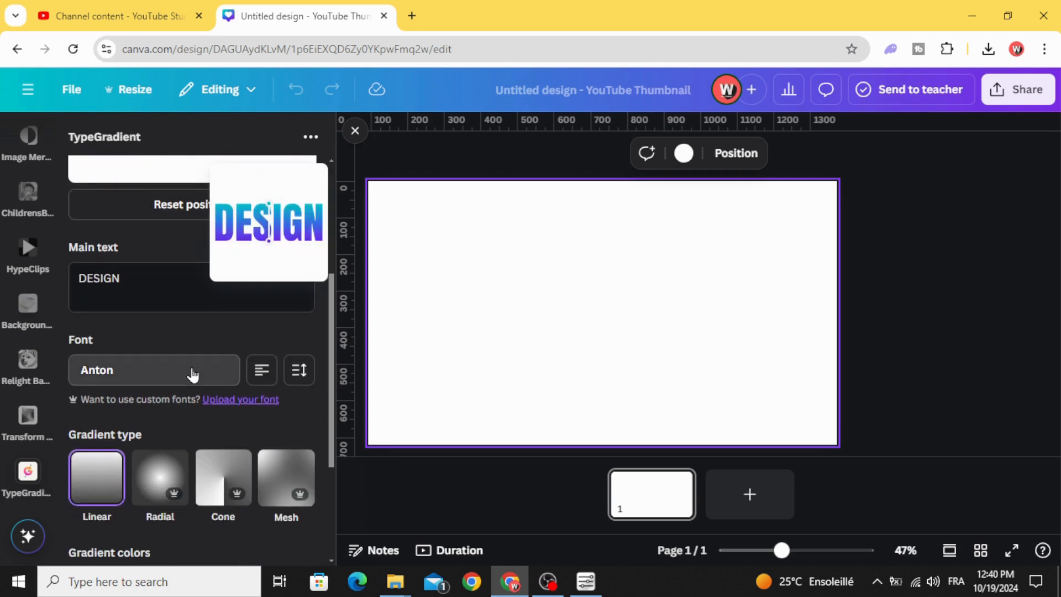
click(153, 370)
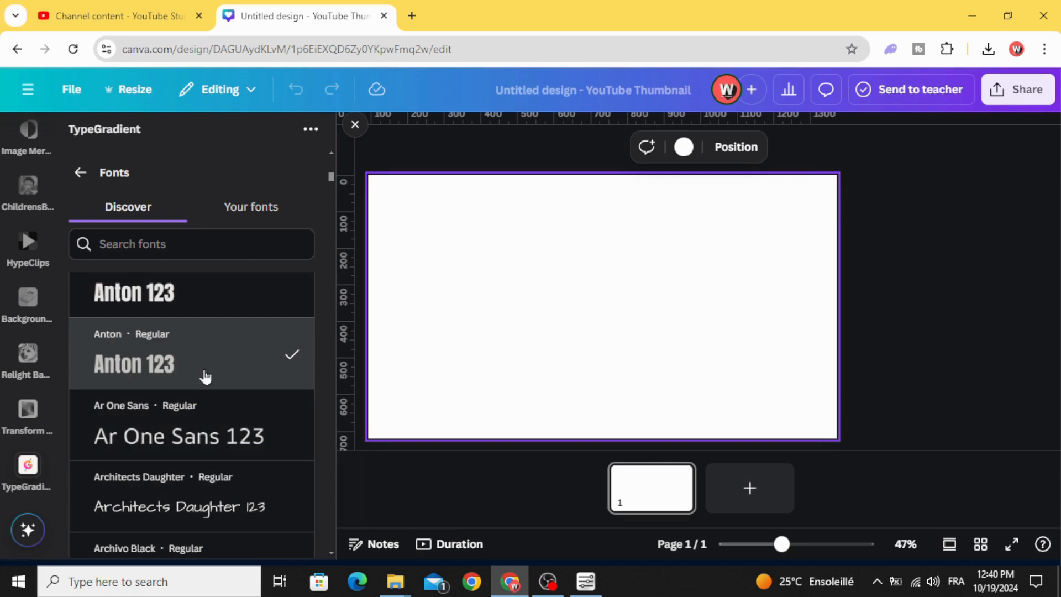
click(133, 363)
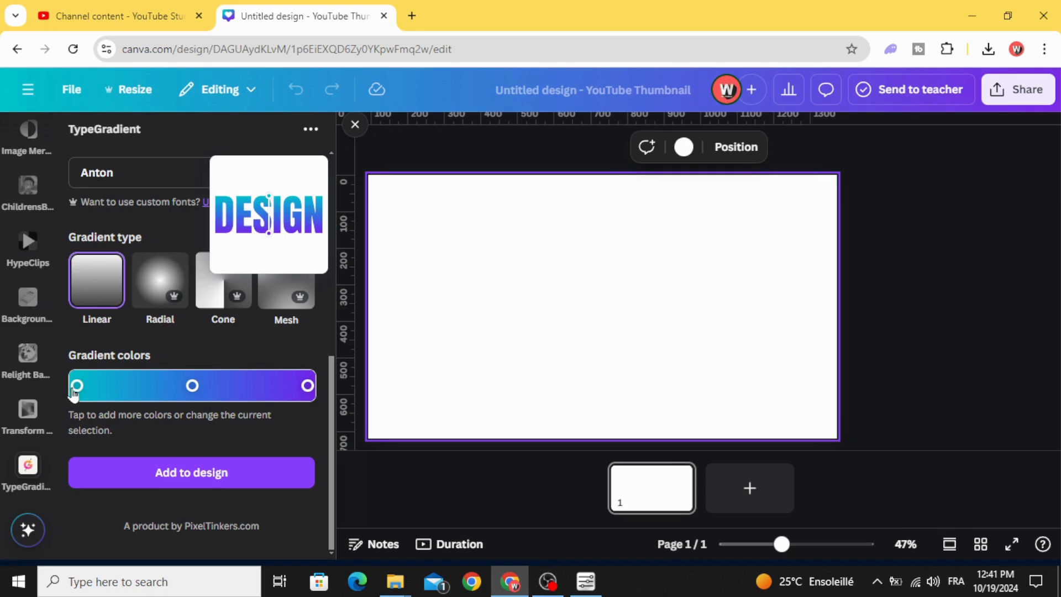
click(75, 386)
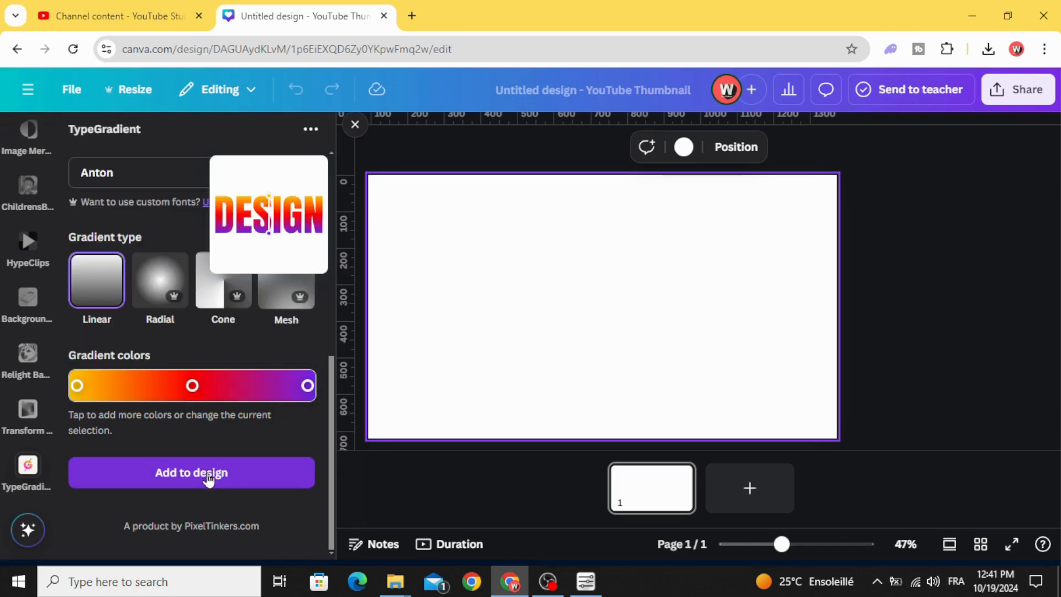
Add the gradient DESIGN word to the page and update the element.
click(191, 473)
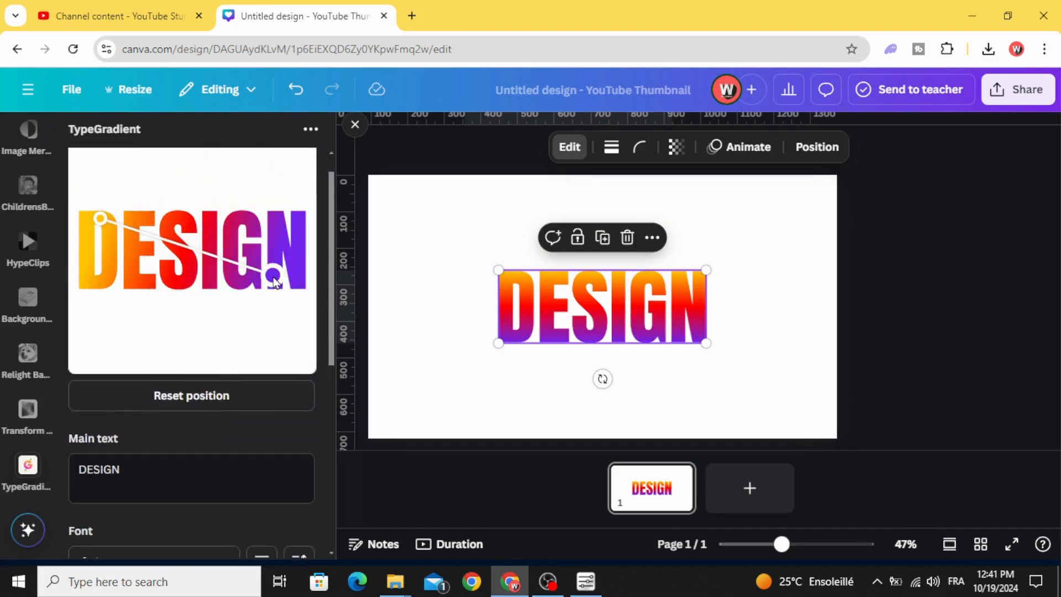
scroll(down, 3)
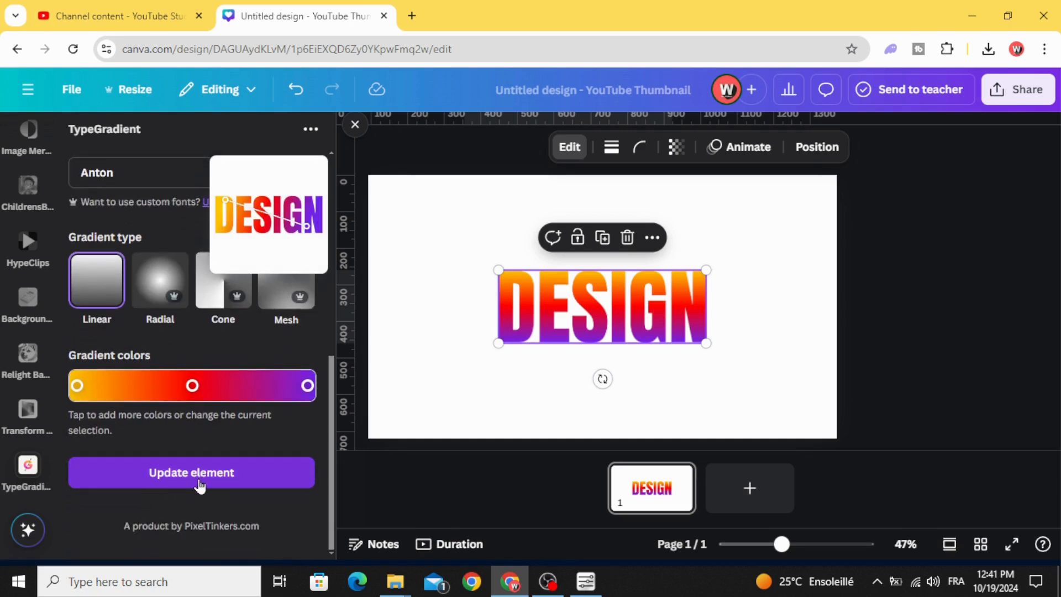
click(190, 473)
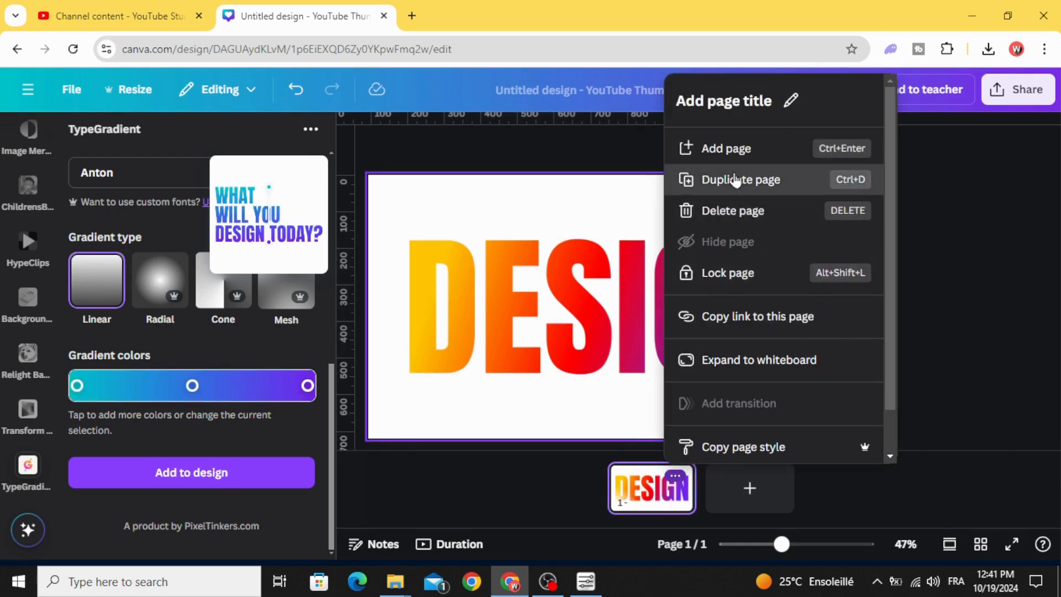
Duplicate the page and update page 2's DESIGN word with all-white gradient stops.
click(741, 179)
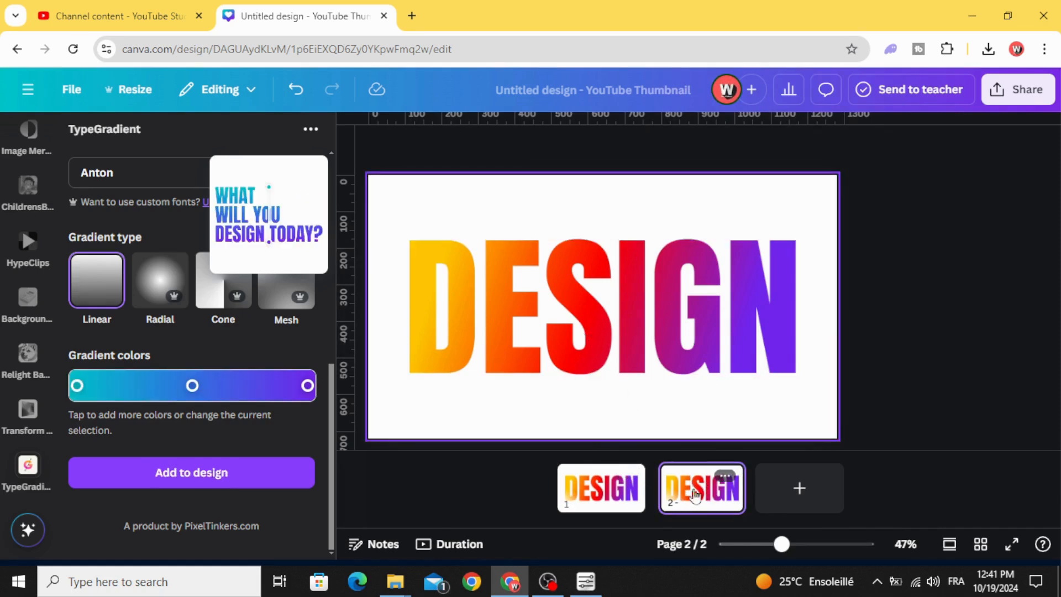
click(578, 298)
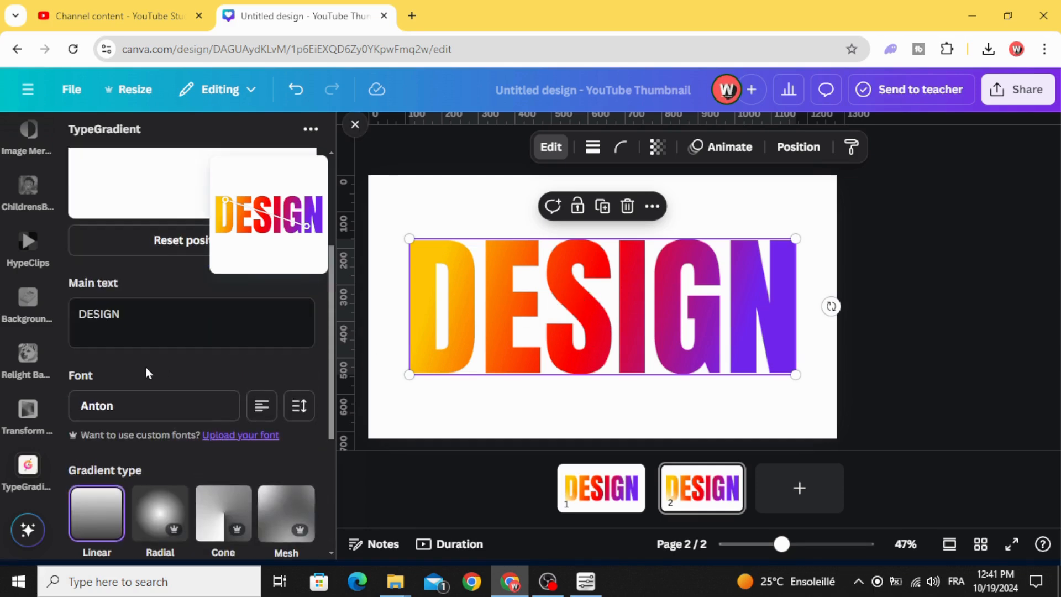
scroll(down, 3)
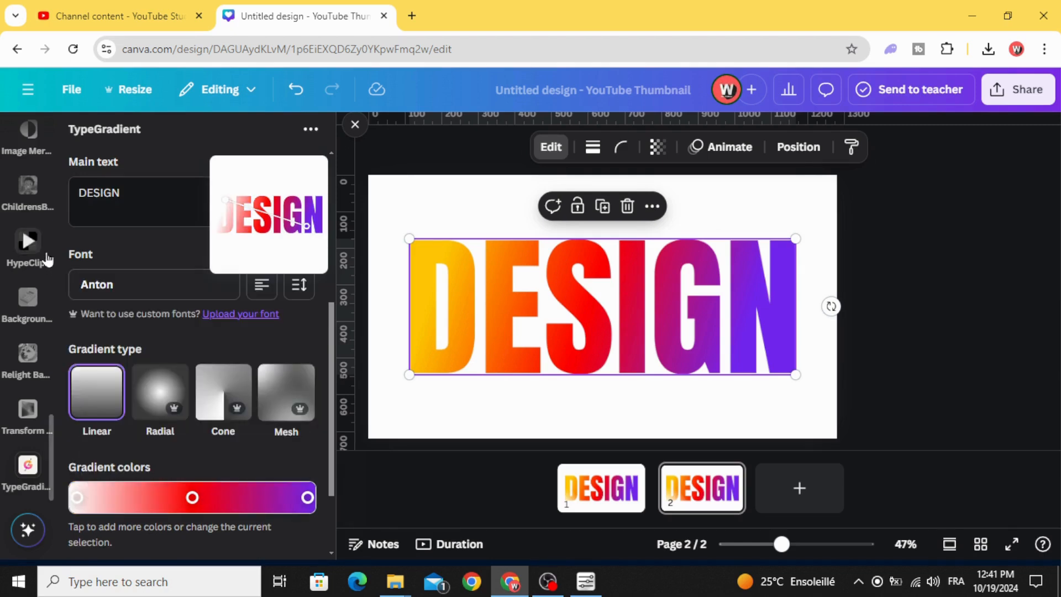
click(77, 498)
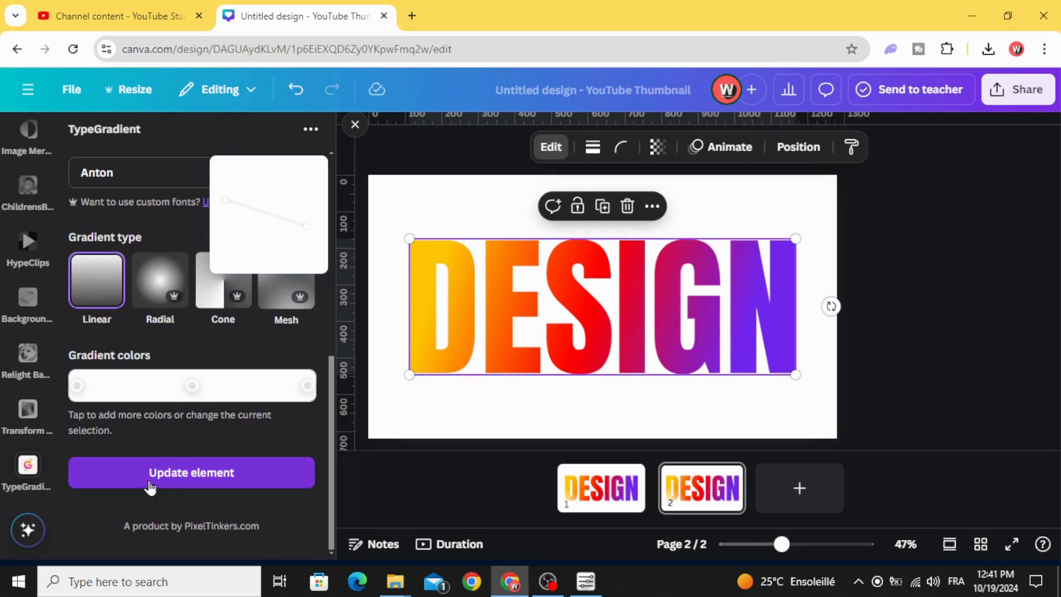
click(191, 472)
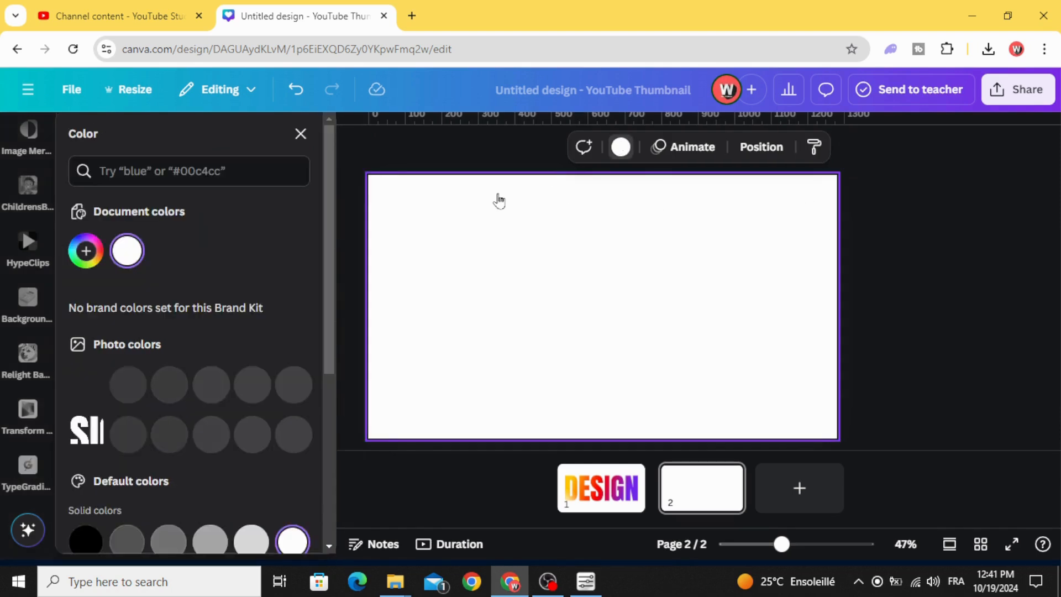
Set page 2's background colour to black.
click(27, 469)
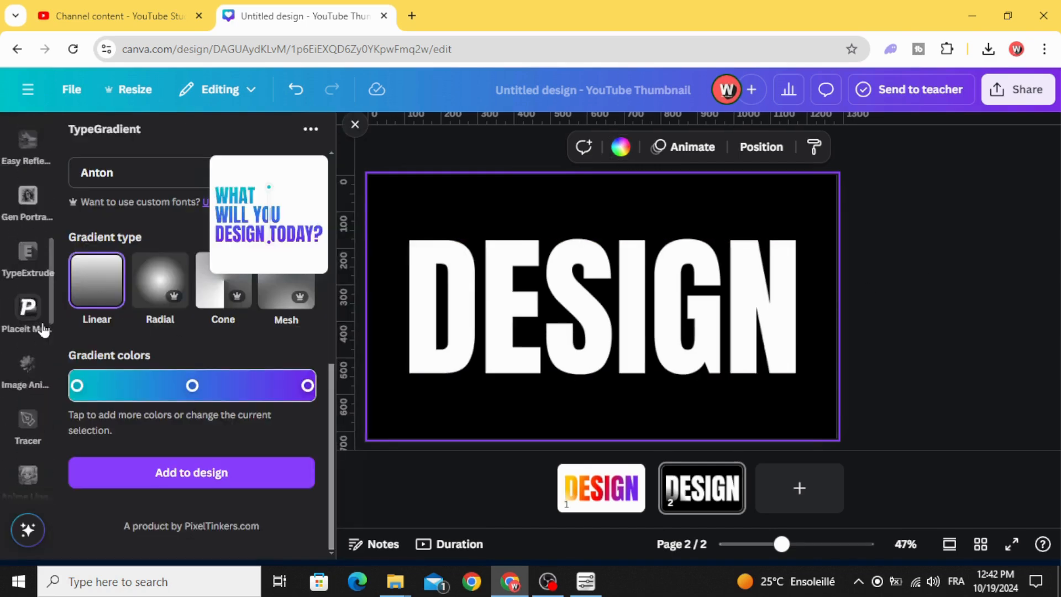
click(28, 193)
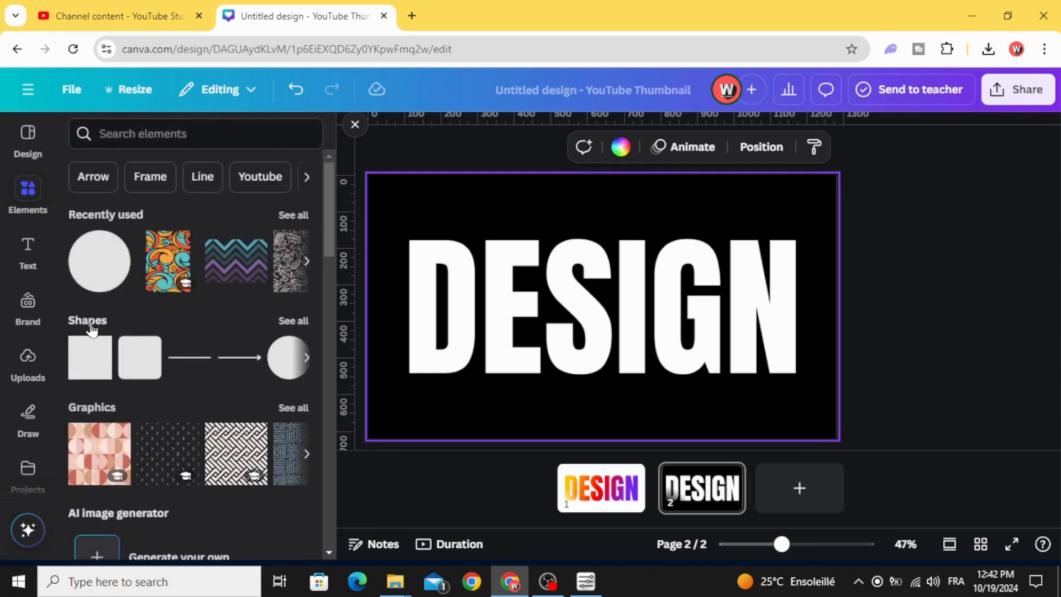
Add a circle shape and fill it black over the DESIGN letters.
click(287, 357)
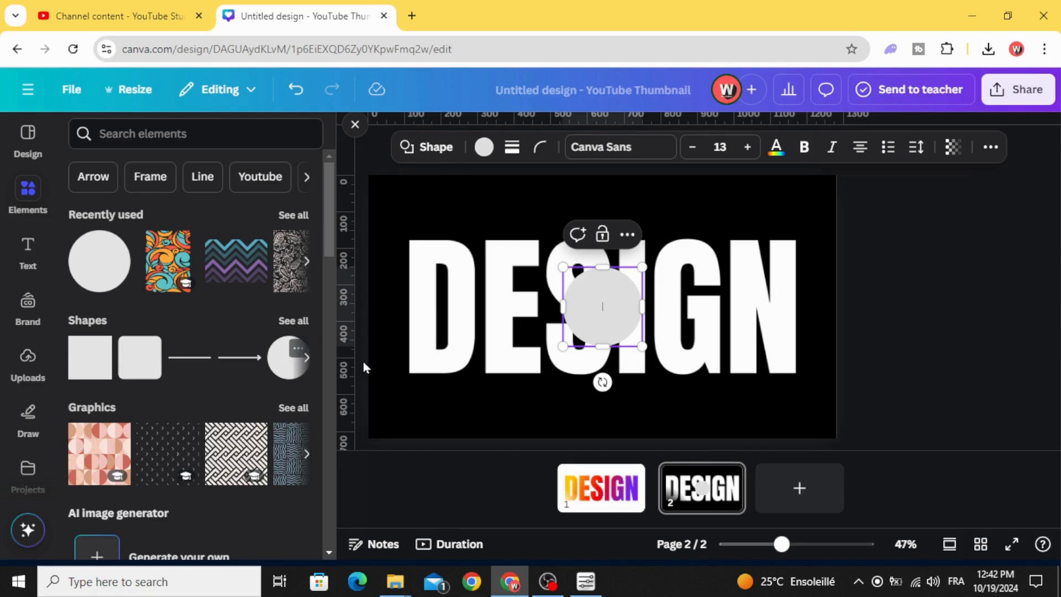
mouse_move(687, 217)
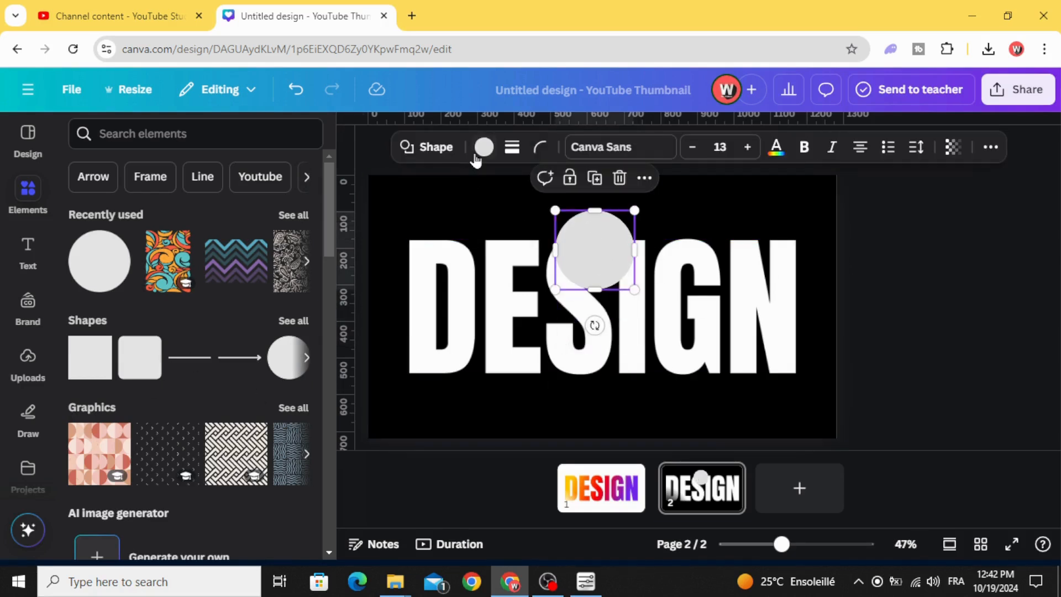
click(483, 147)
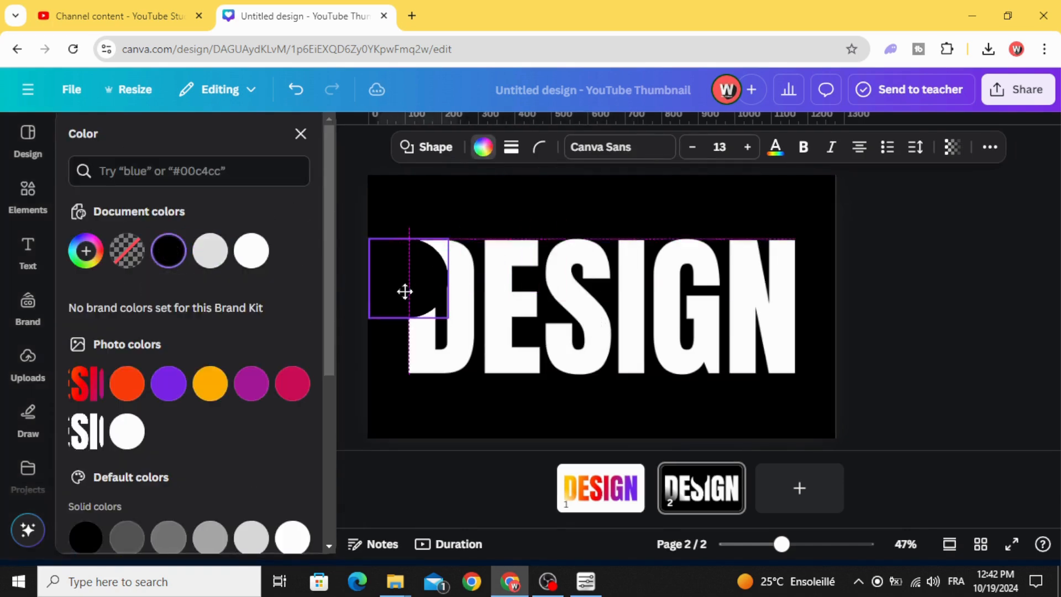
click(406, 291)
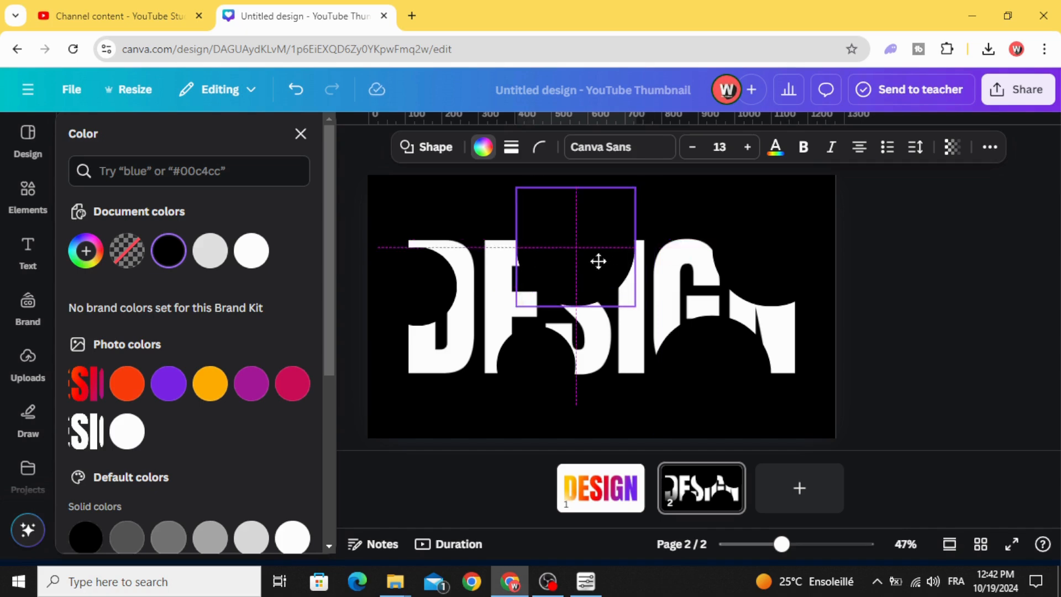
click(1017, 88)
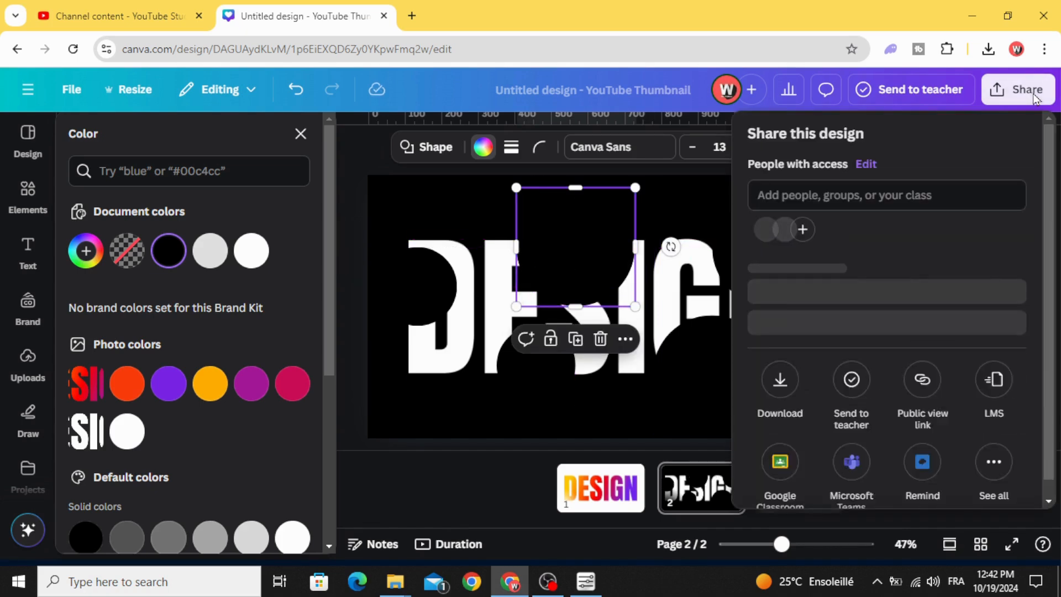
Download page 2 as a PNG and drag it from browser downloads into Uploads.
click(780, 386)
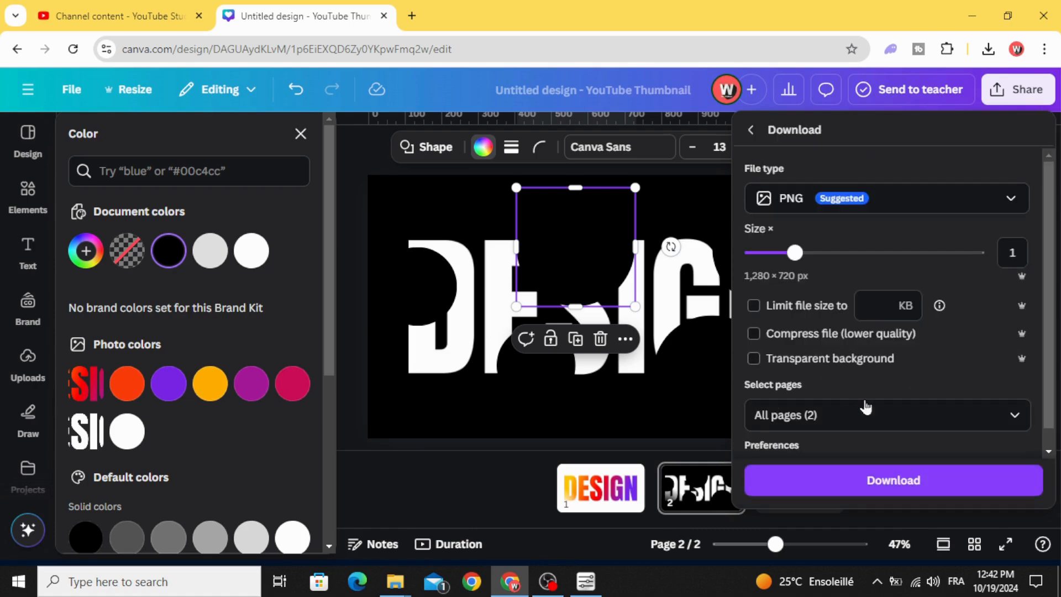
click(886, 415)
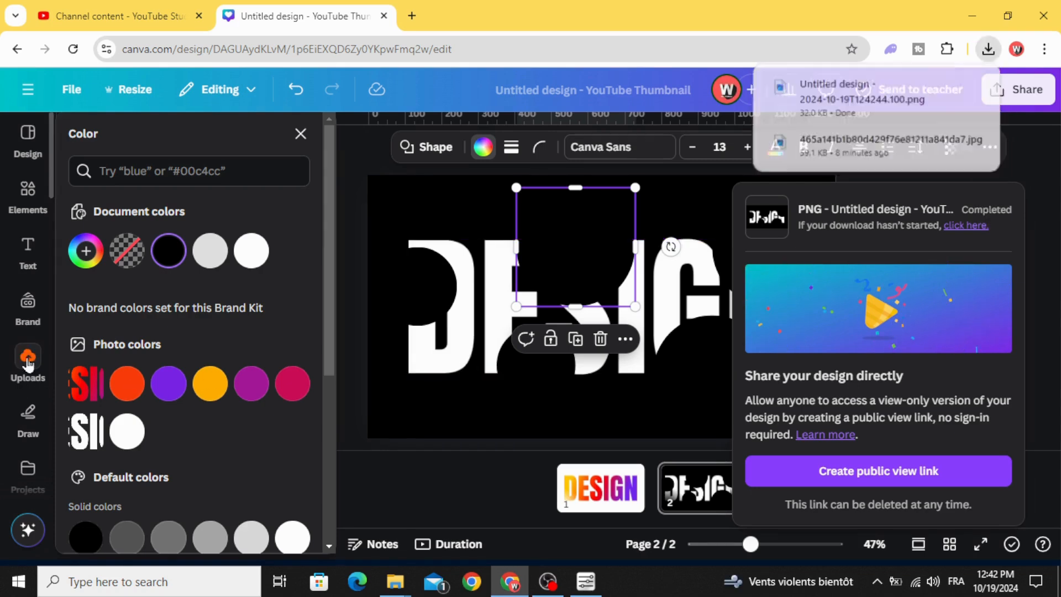
click(27, 362)
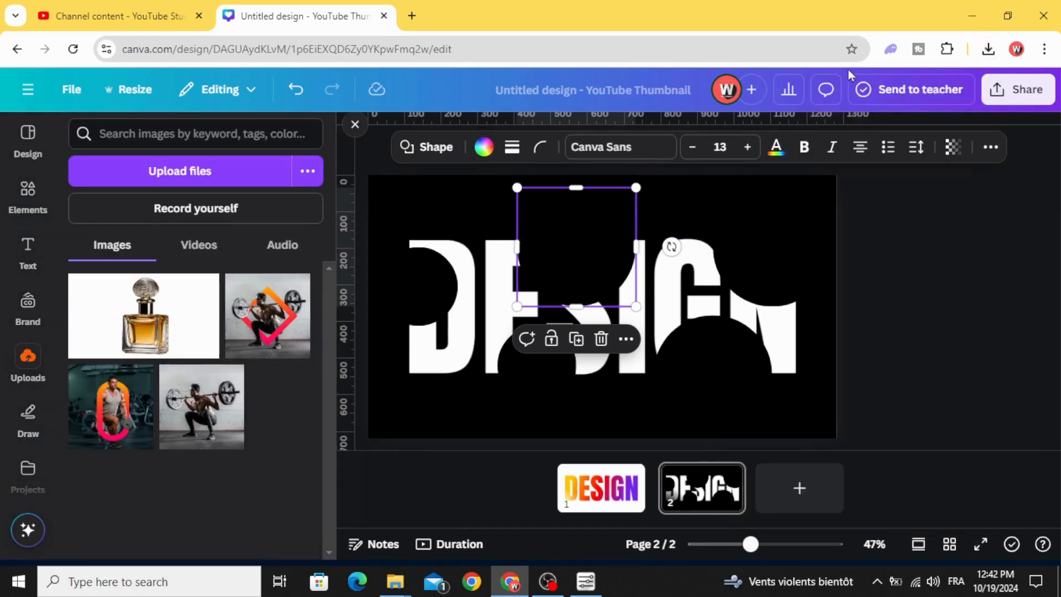
click(988, 48)
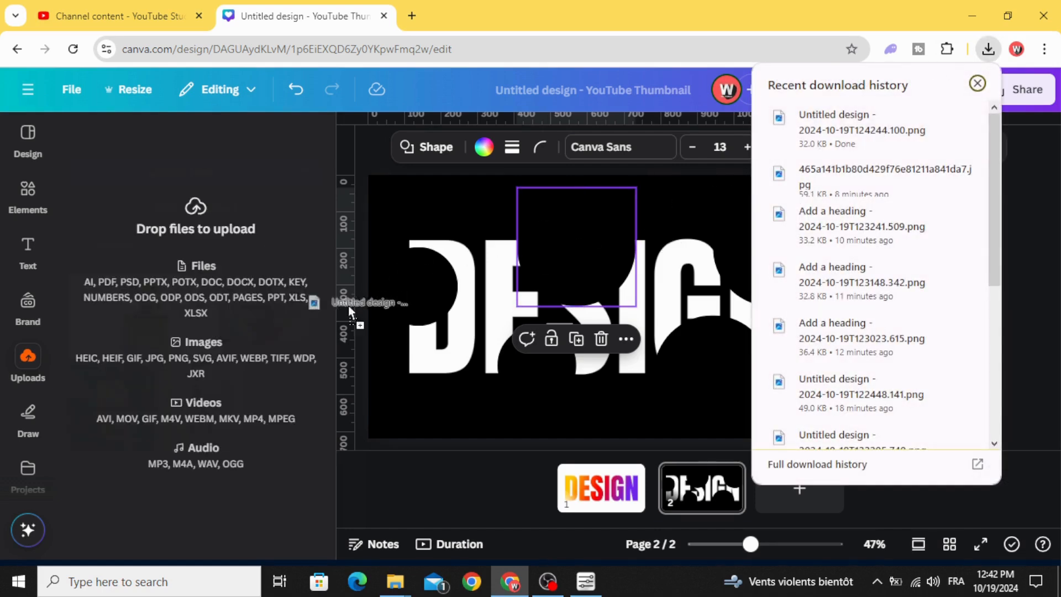
click(27, 361)
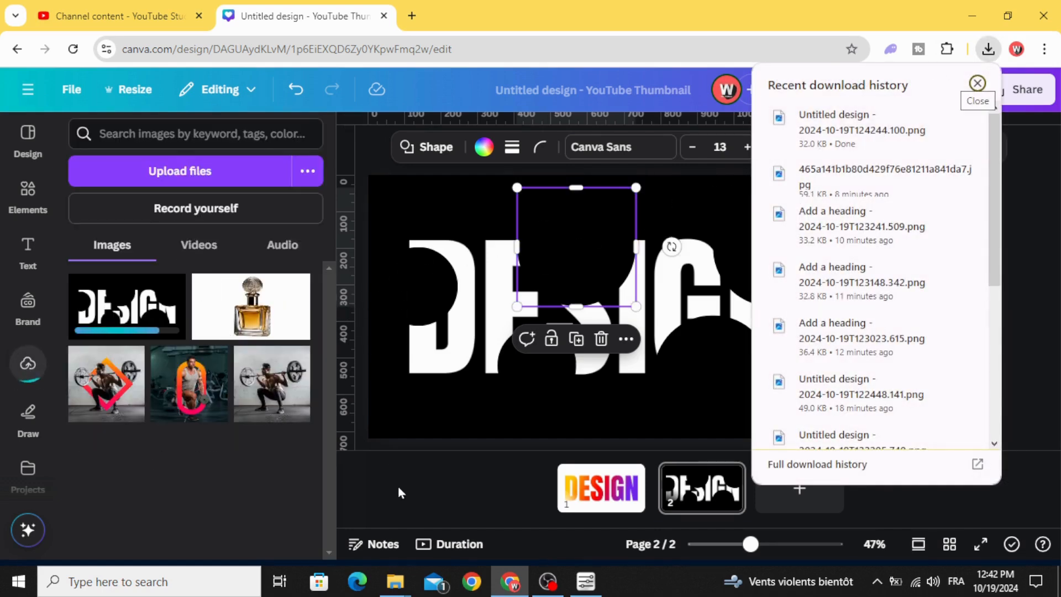
click(977, 82)
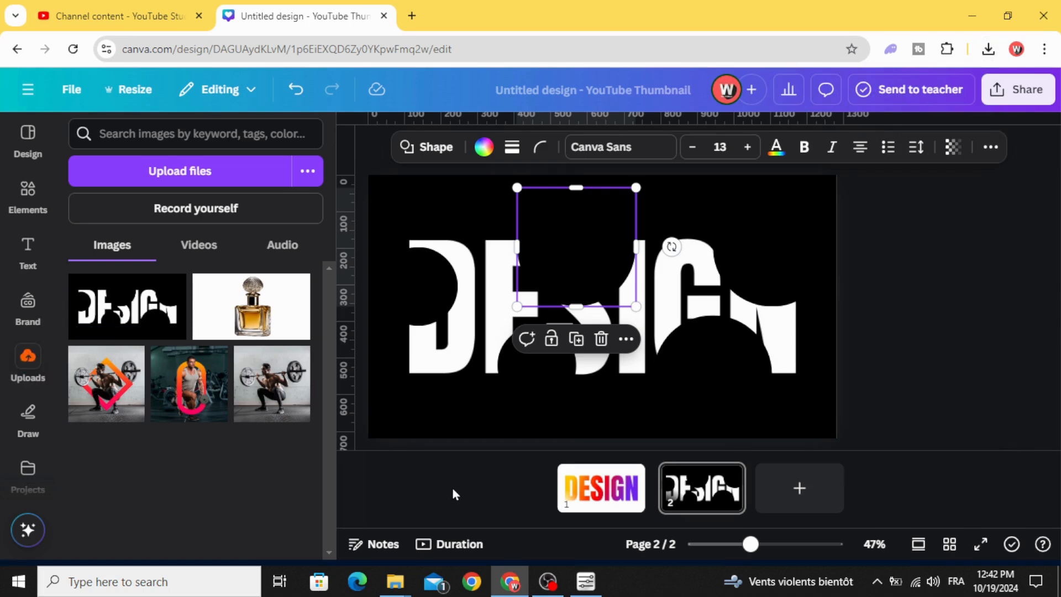
mouse_move(600, 488)
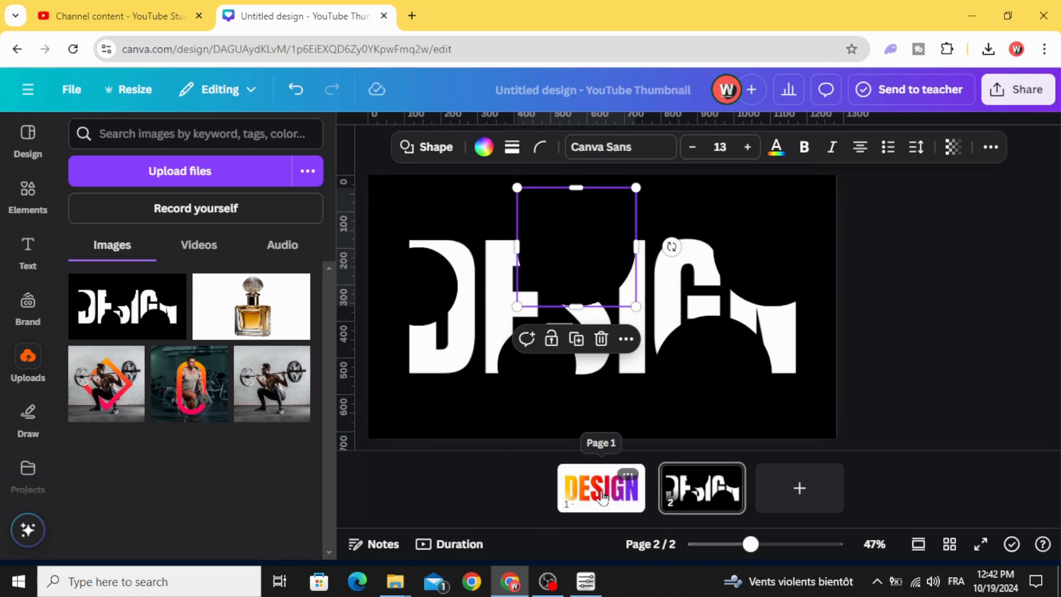
Download the gradient DESIGN page as a PNG and drag it into Uploads.
click(1018, 89)
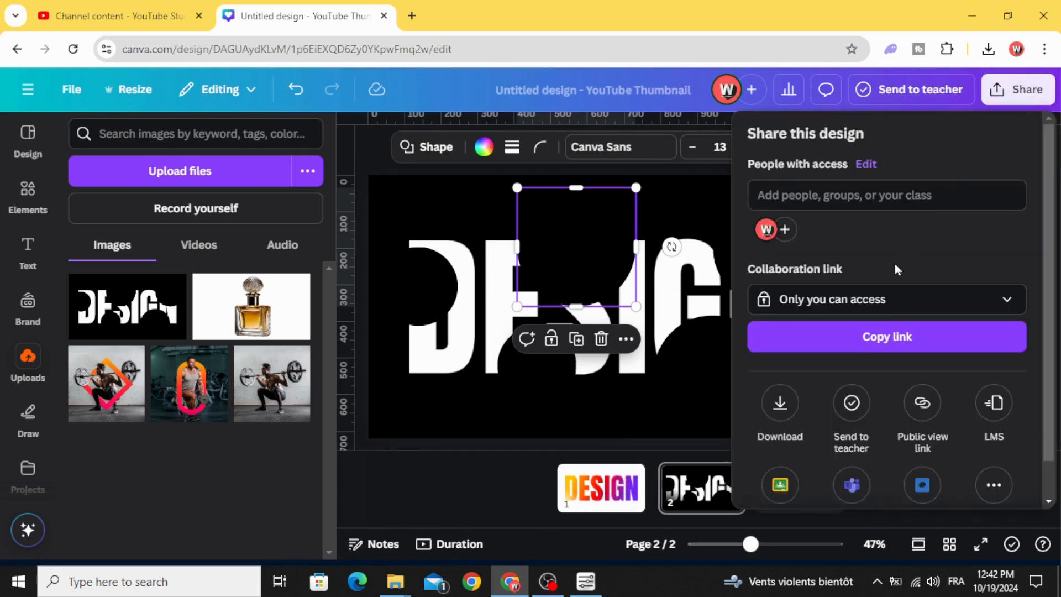
click(778, 413)
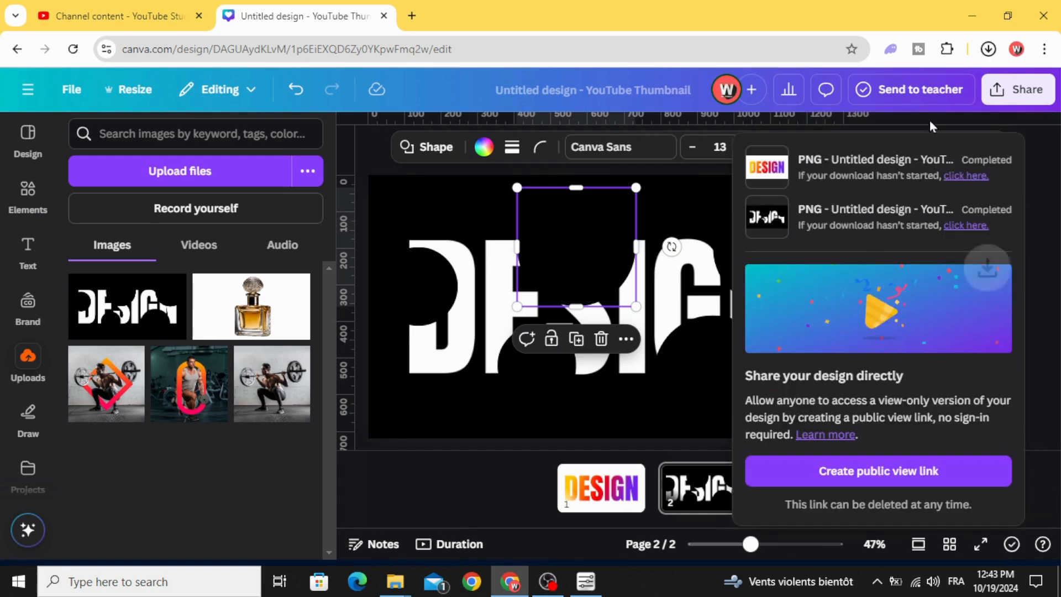
click(988, 49)
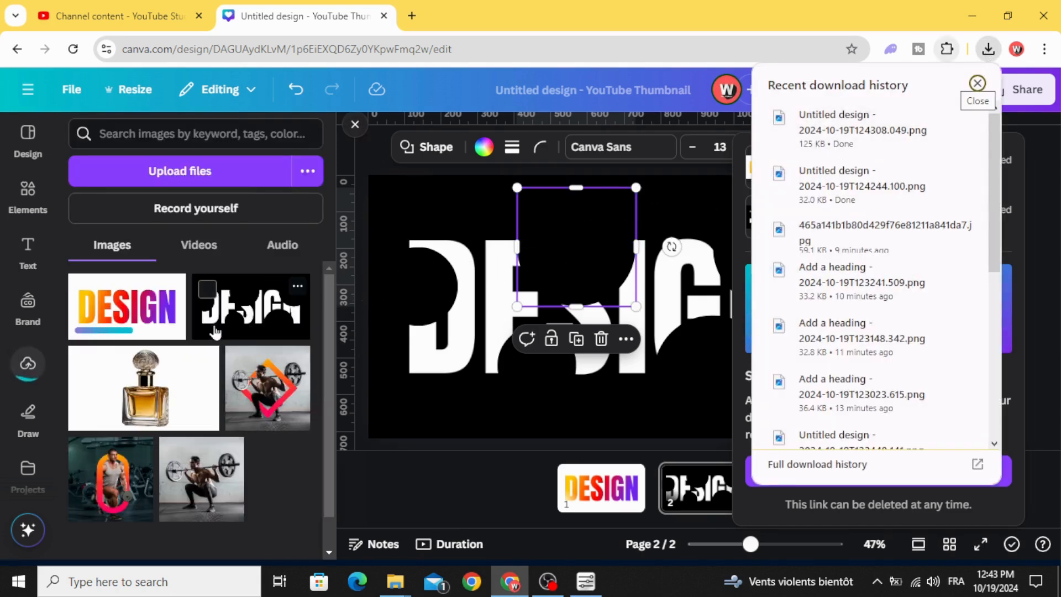
click(977, 82)
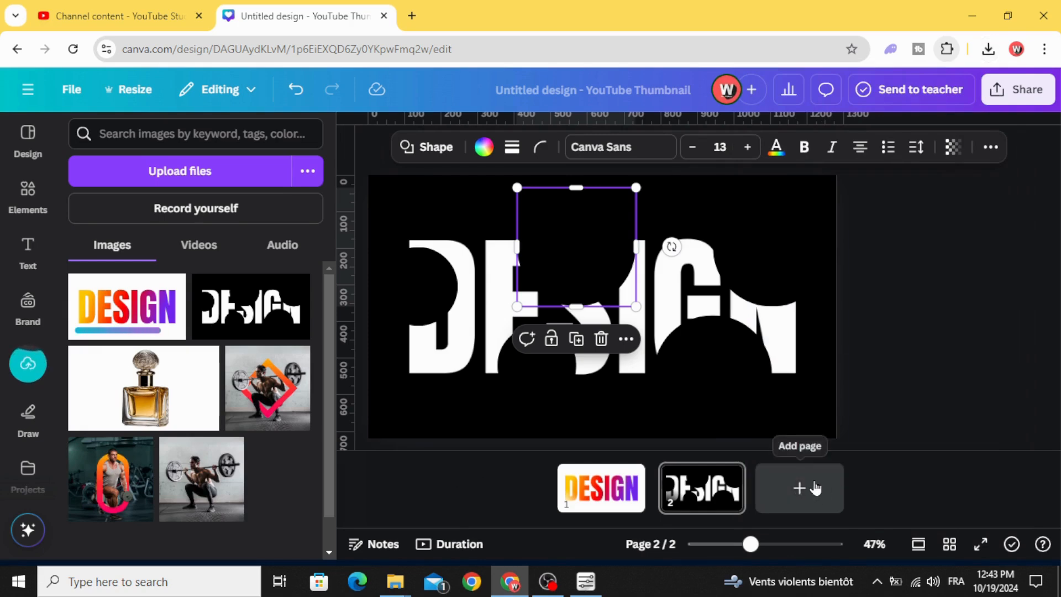
Add a third page with the gradient DESIGN upload, background removed via BG Remover.
click(799, 488)
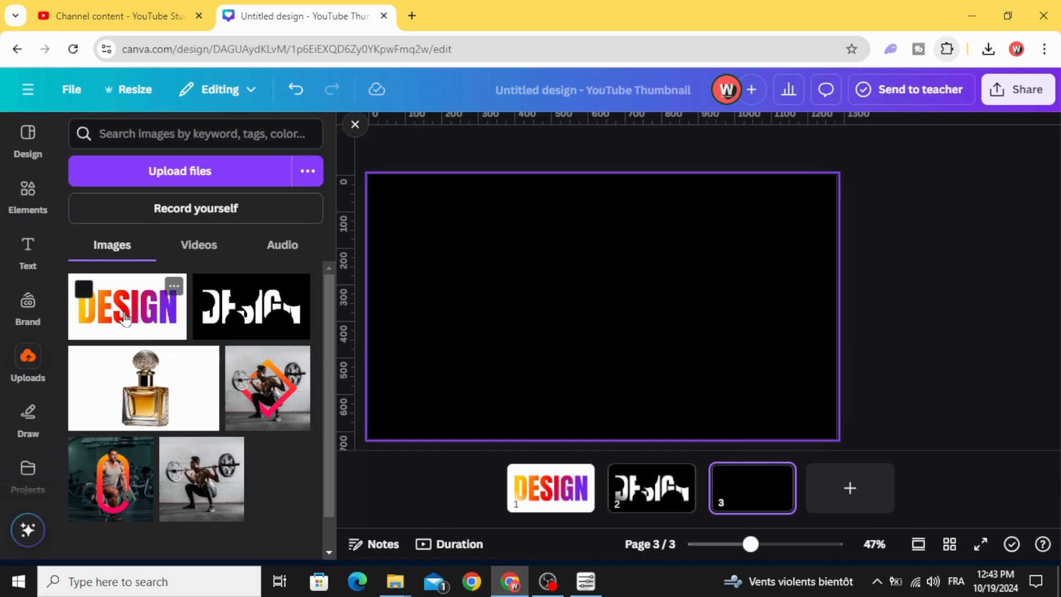
click(127, 306)
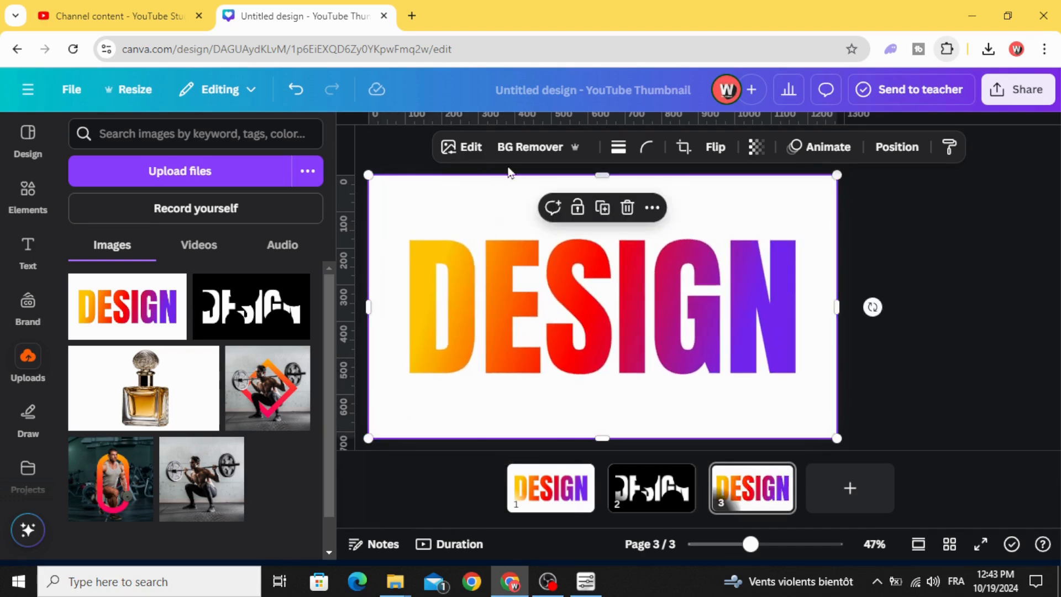
click(530, 147)
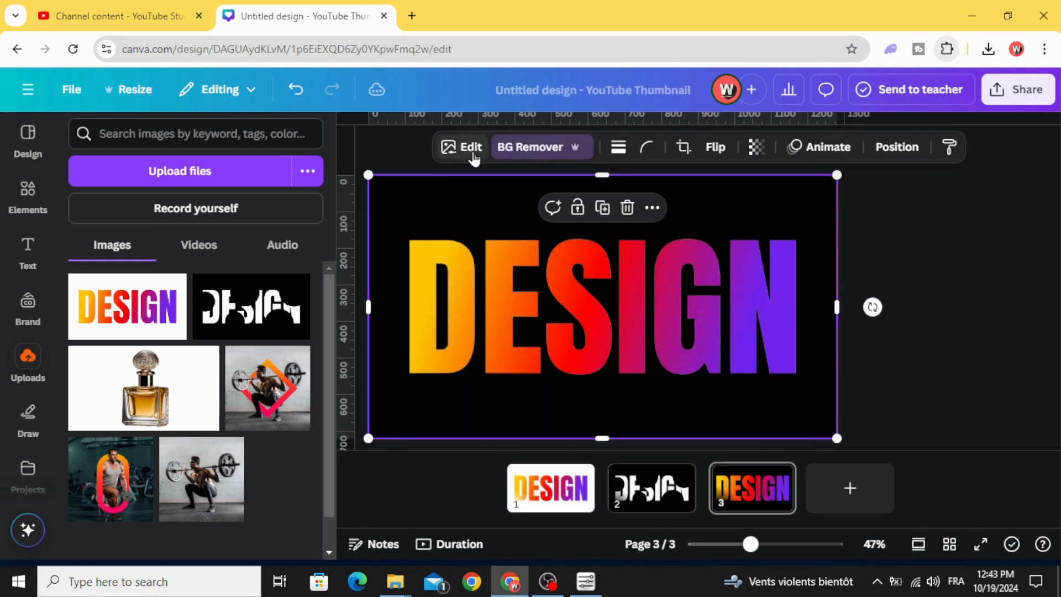
Give the gradient letters a Glow shadow and insert the cut-letter upload.
click(460, 147)
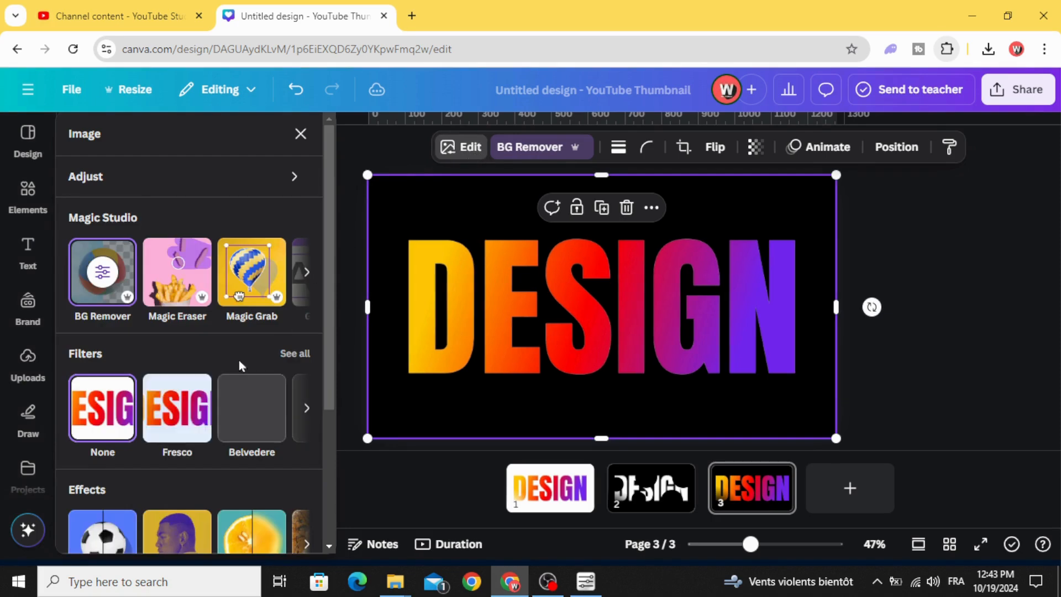
click(102, 528)
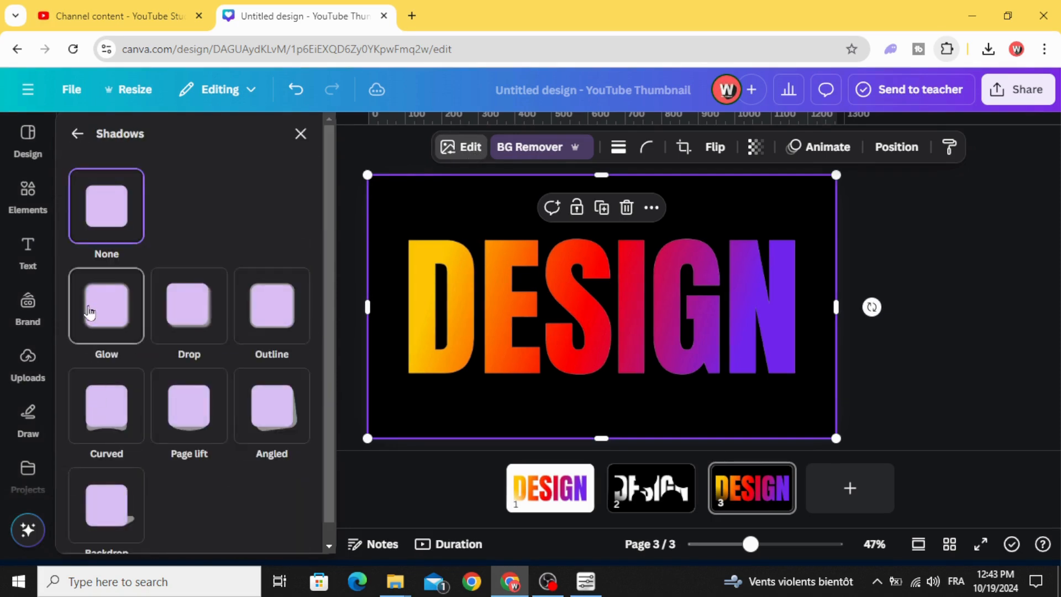
click(106, 305)
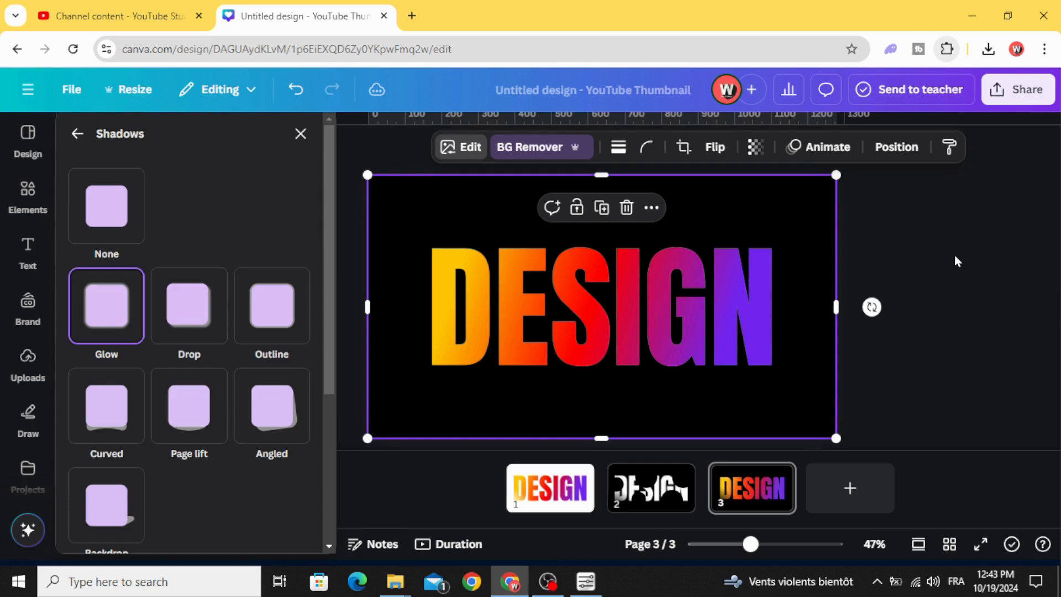
click(27, 366)
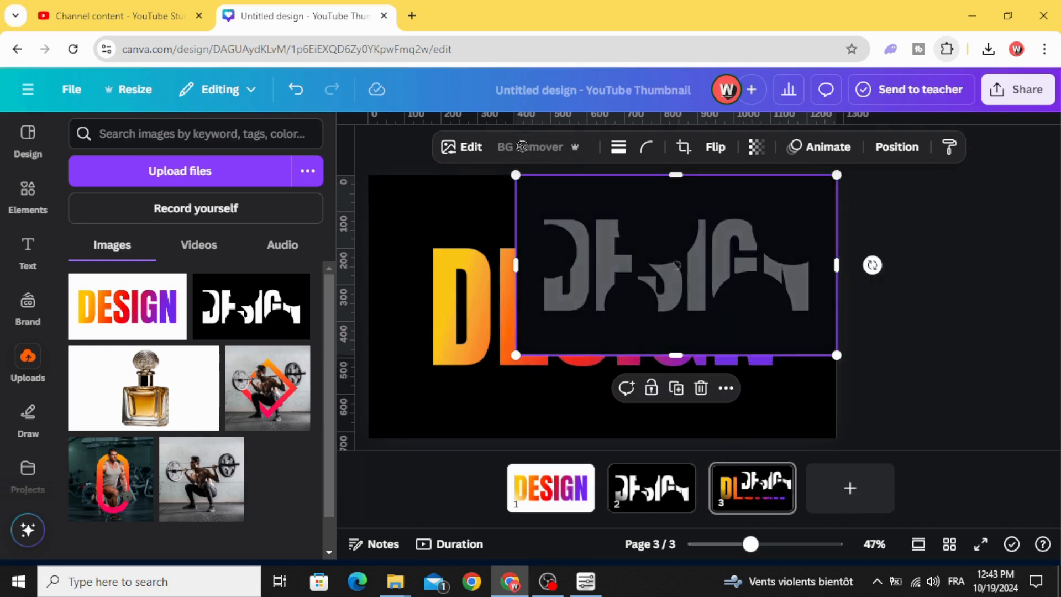
Remove the cut-letter image's background, add Glow, and stretch it over the gradient word.
click(530, 147)
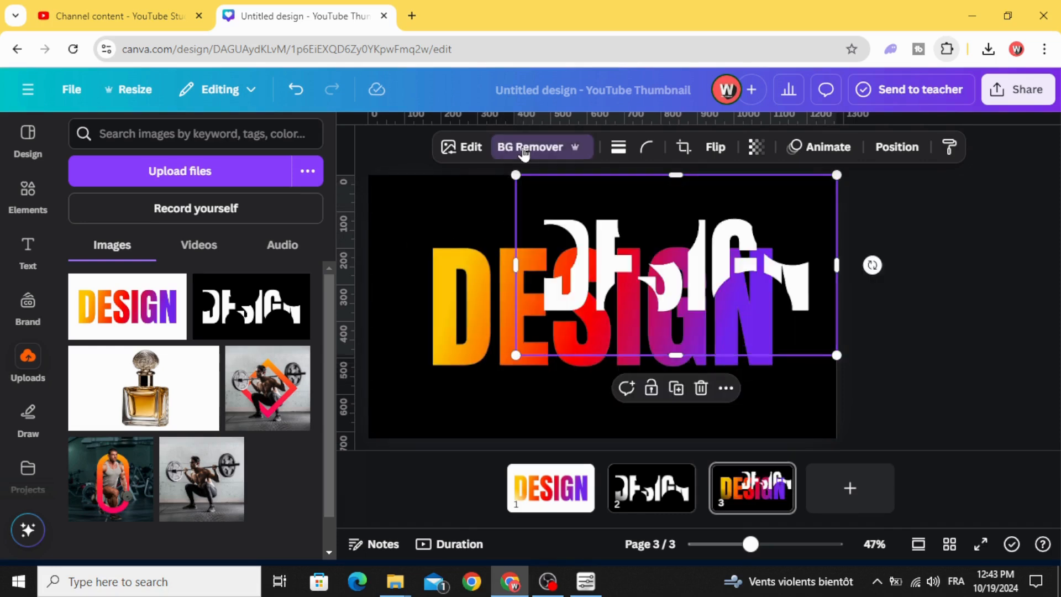
click(460, 147)
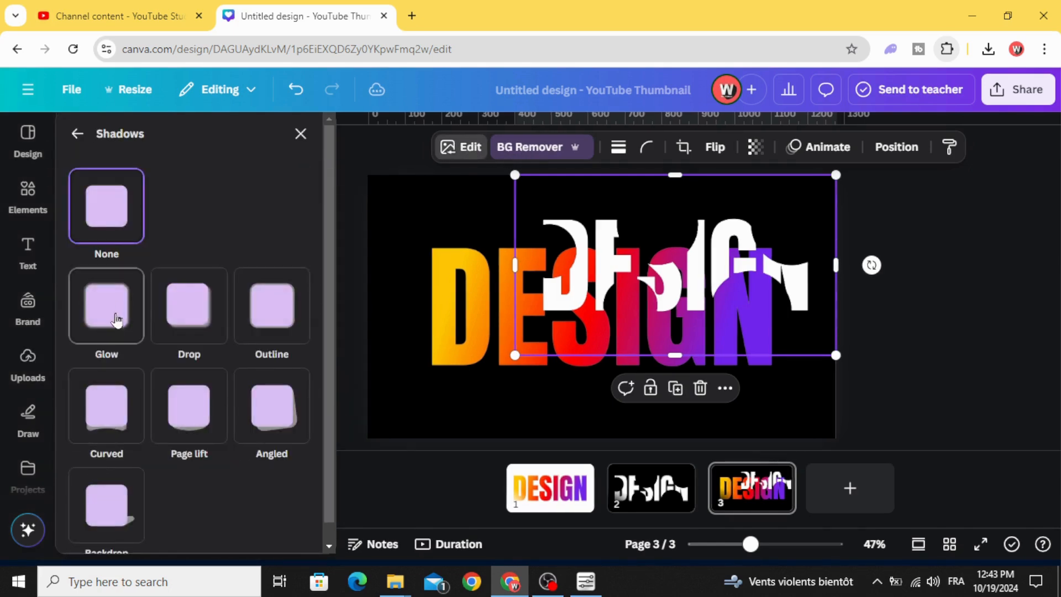
click(106, 306)
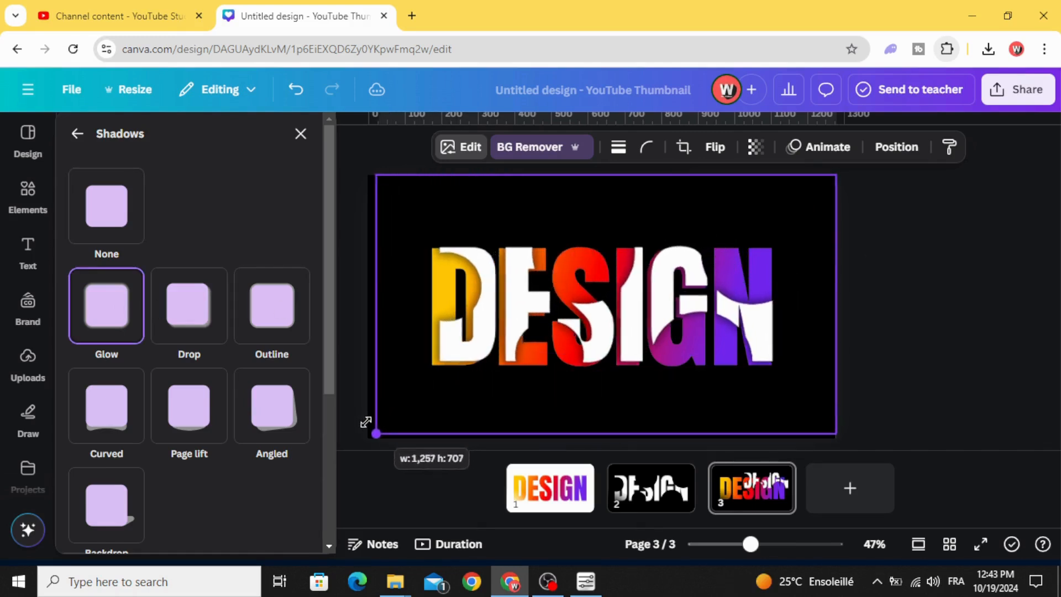
click(28, 362)
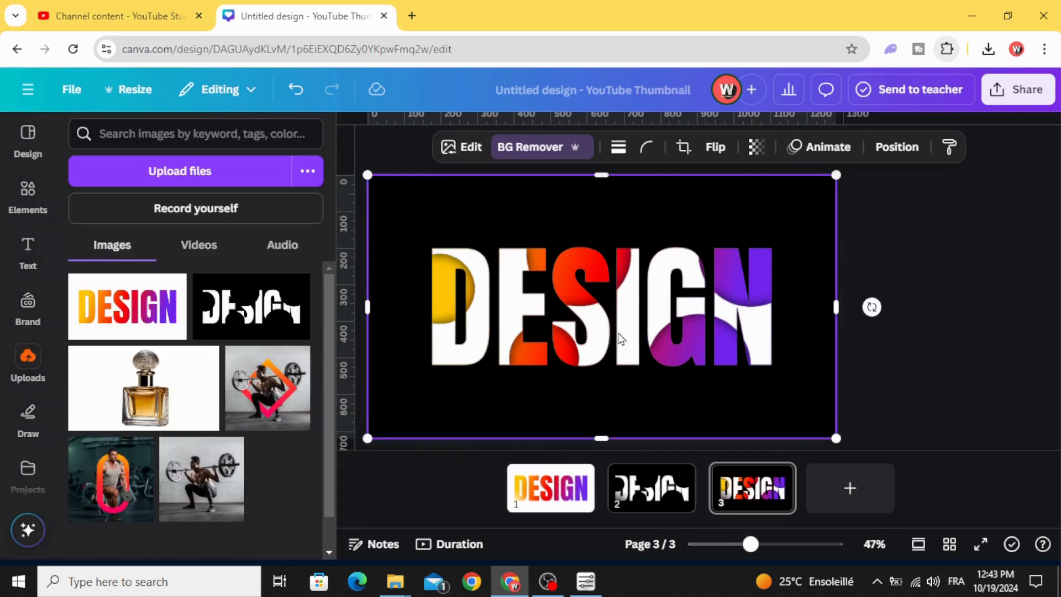